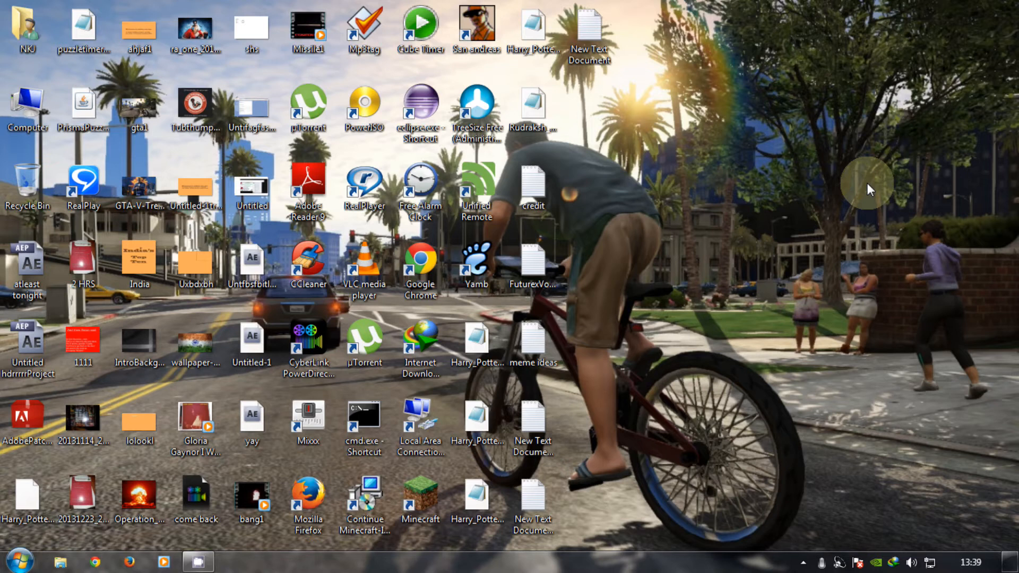
mouse_move(94, 552)
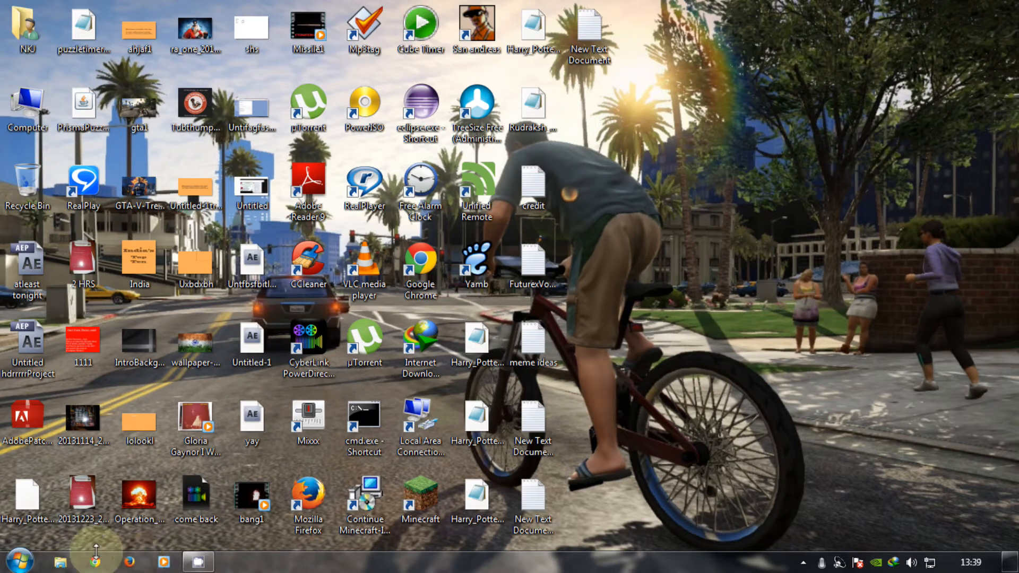
mouse_move(96, 562)
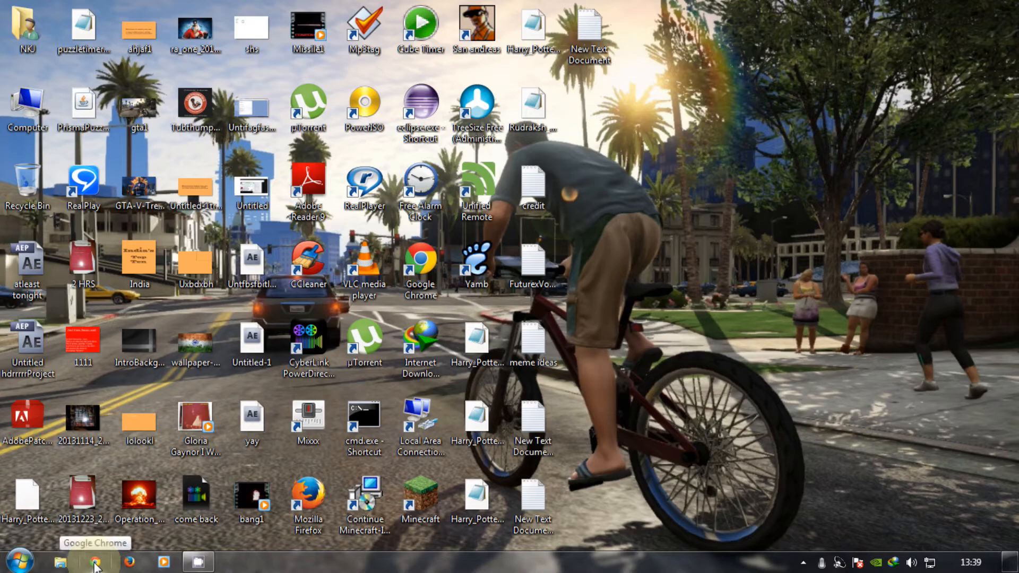
Launch Google Chrome from the taskbar to the Google home page
left_click(95, 561)
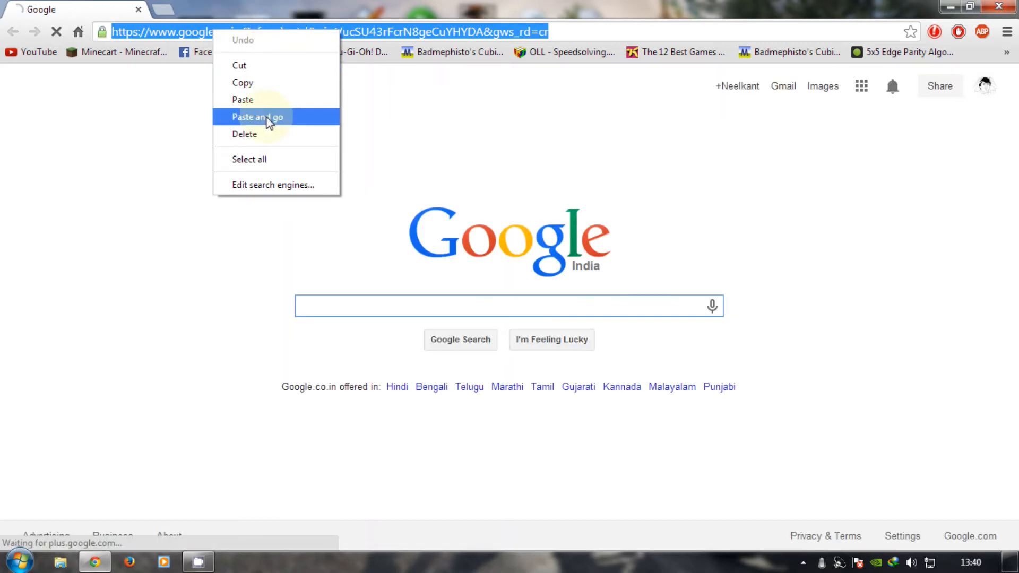
Go to the pasted Chrome Web Store address for YouTube Options, already marked as added
left_click(258, 117)
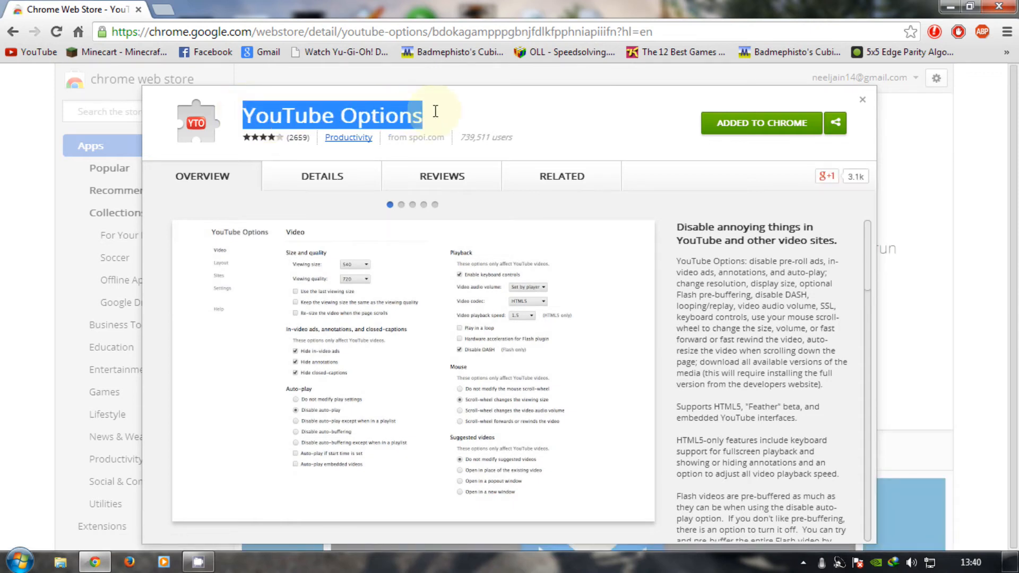
scroll("down", 3)
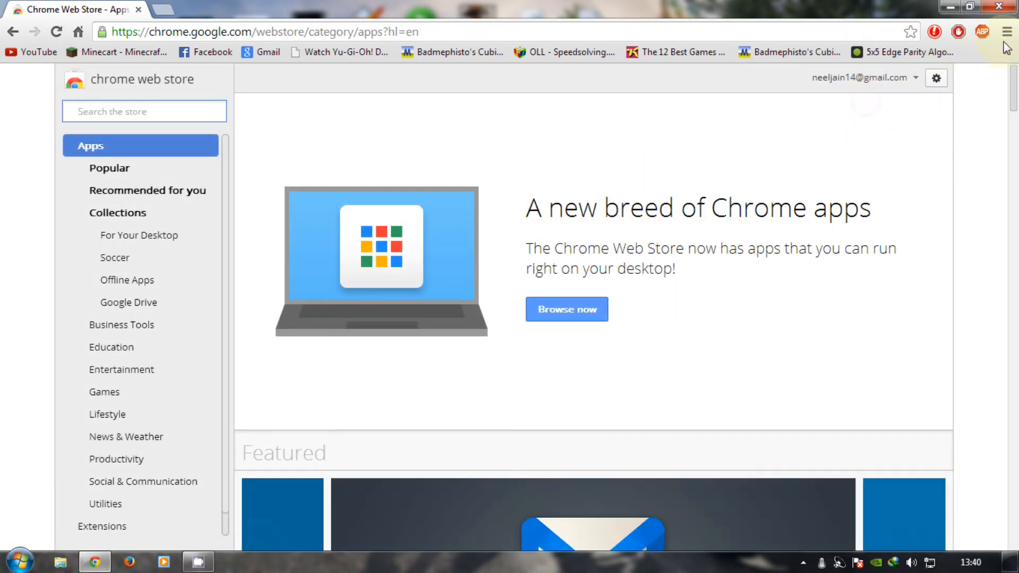
Reach Chrome's Extensions page via Tools and locate YouTube Options in the list
left_click(1006, 31)
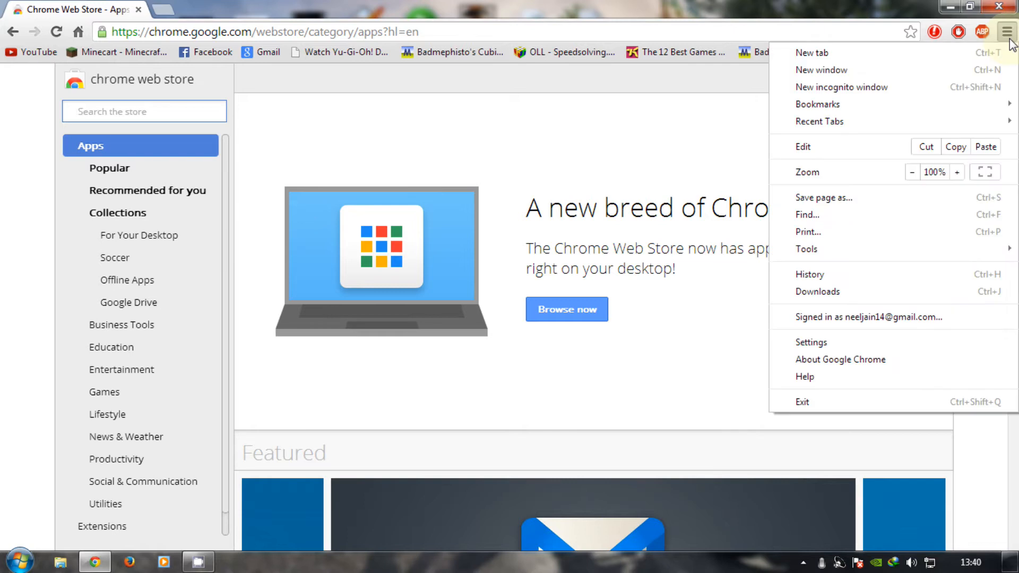
left_click(806, 248)
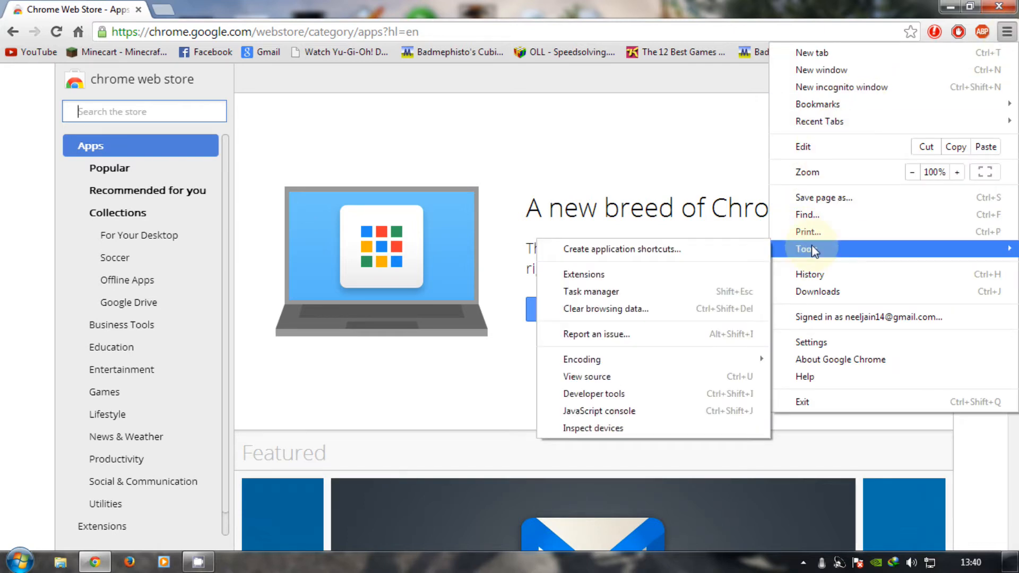
left_click(583, 274)
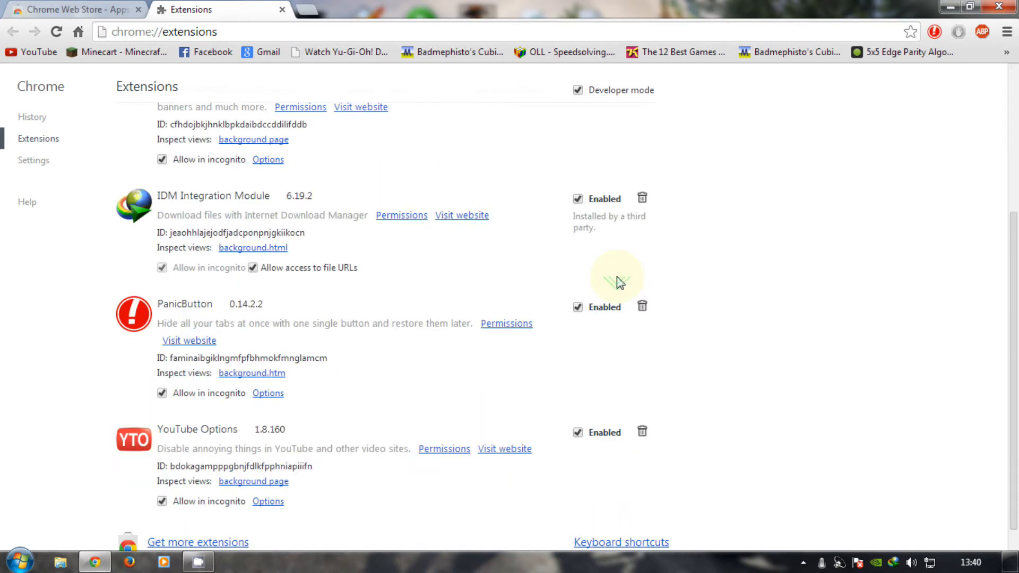
scroll("down", 3)
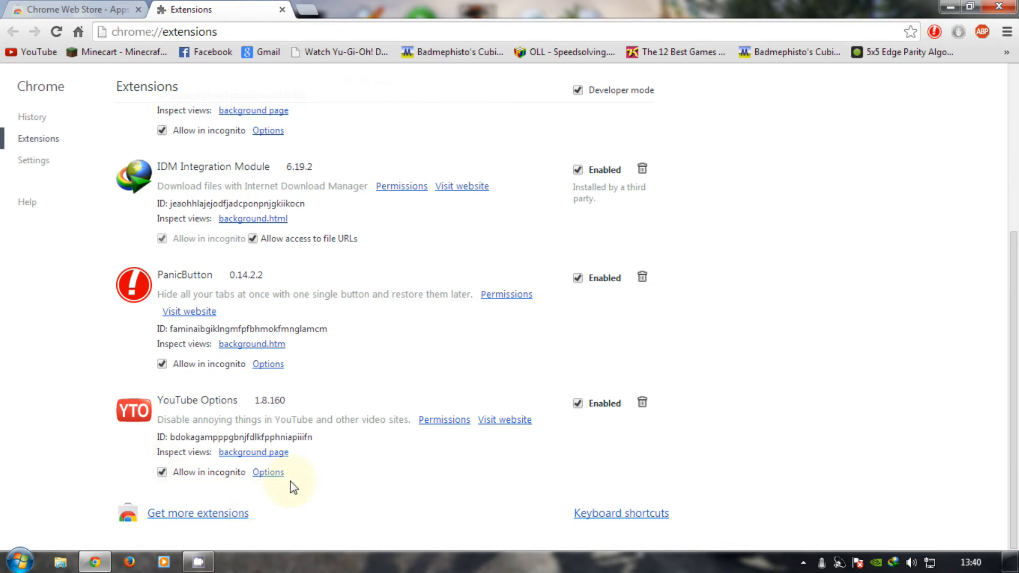
Set YouTube Options default viewing quality to 240 and review the playback settings
left_click(268, 471)
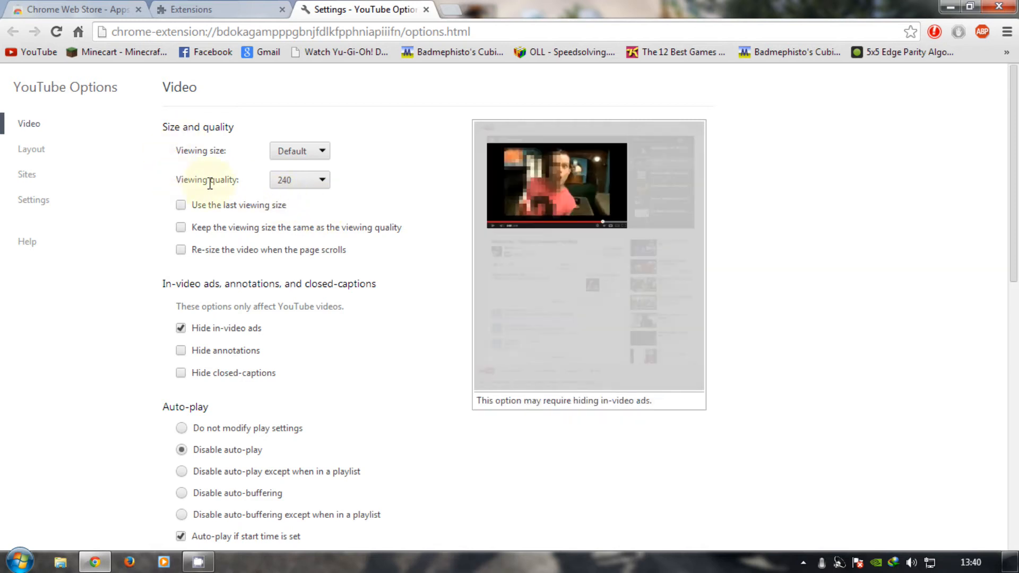
left_click(299, 181)
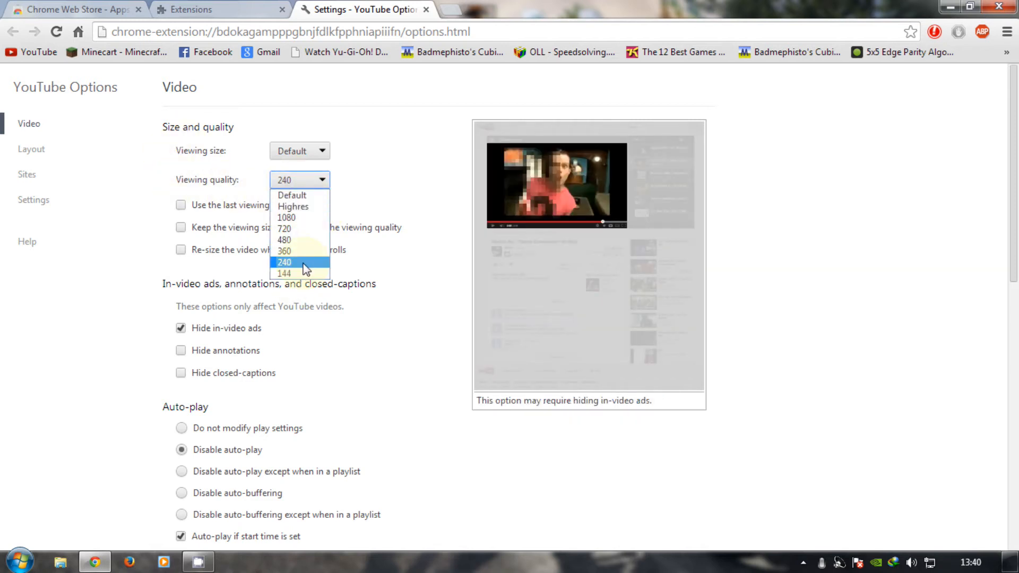
left_click(284, 262)
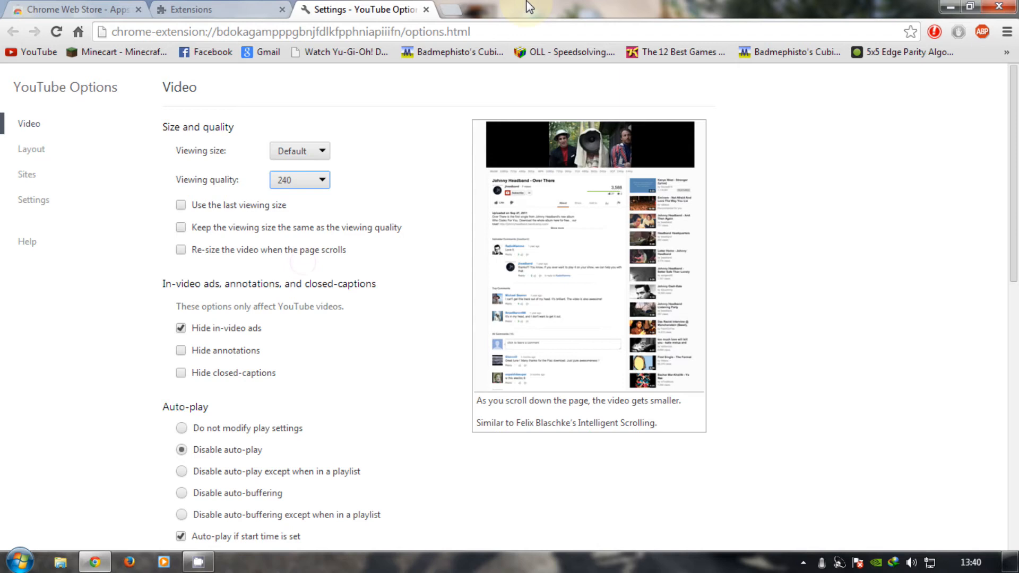
scroll("down", 3)
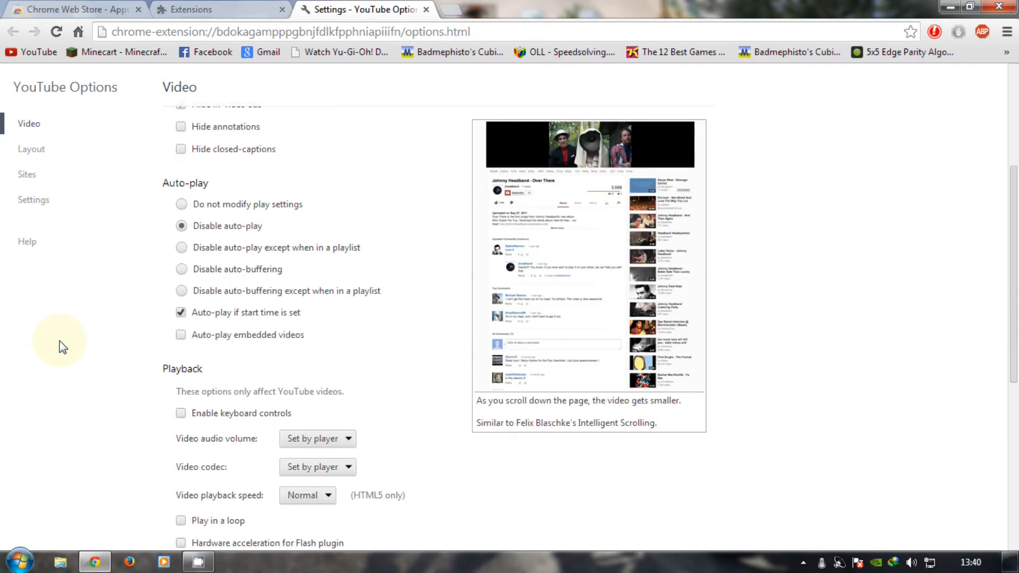
scroll("down", 3)
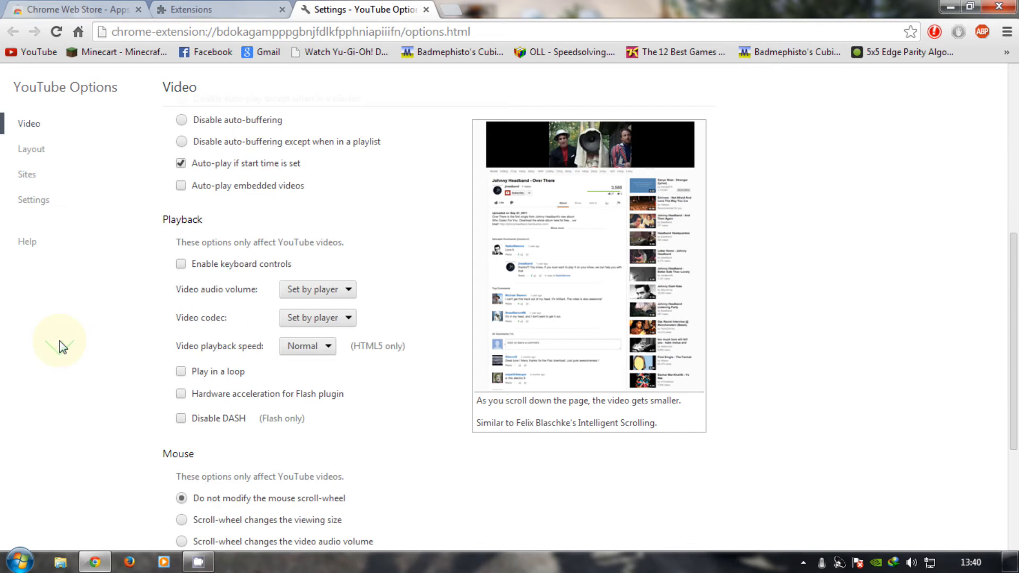
Check the extension's settings and profiles page, then return to the extensions list
left_click(33, 199)
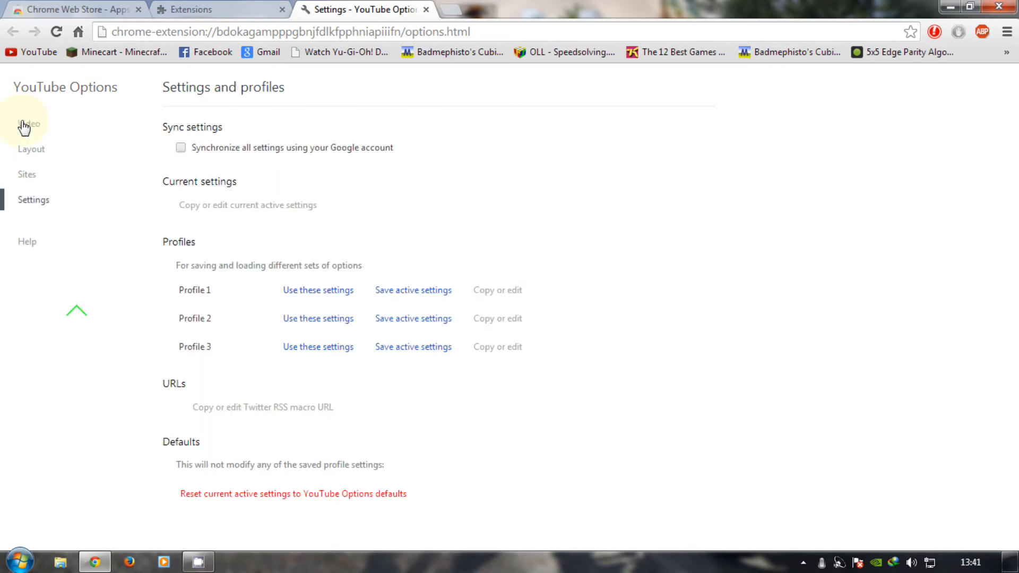
left_click(29, 123)
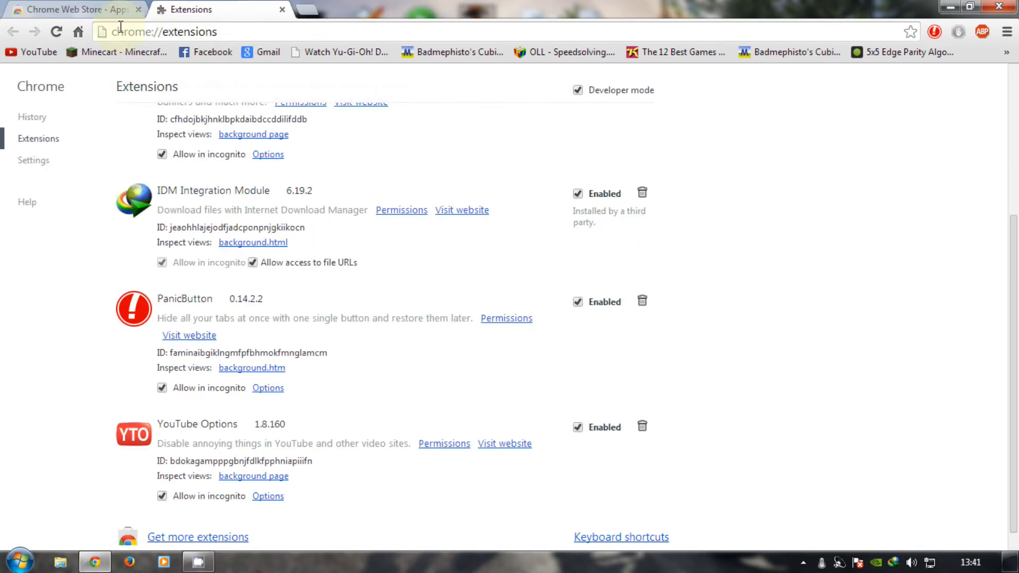
Play the Dude vs. Wild - The Arctic video from the YouTube home page
left_click(296, 9)
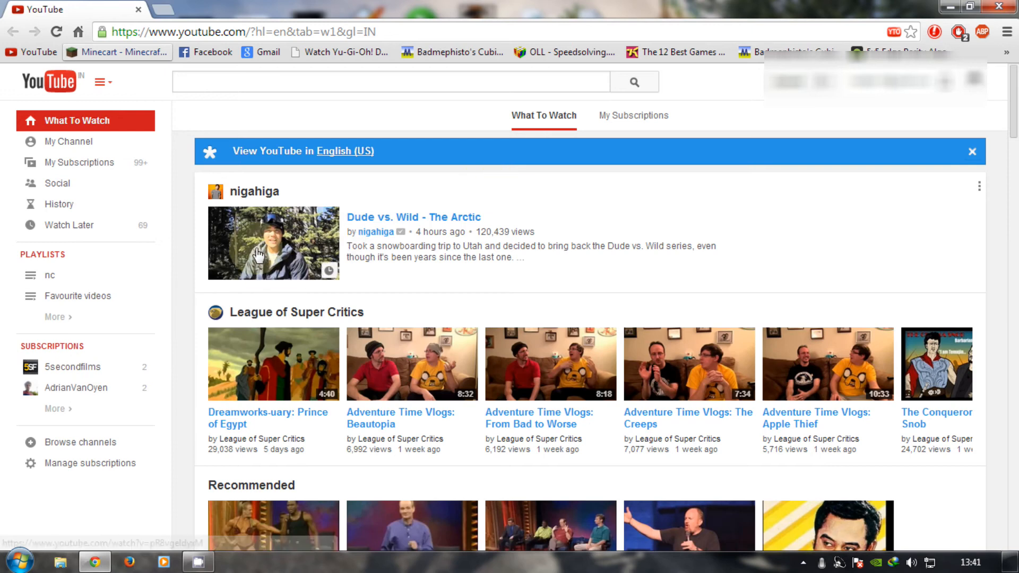
left_click(272, 244)
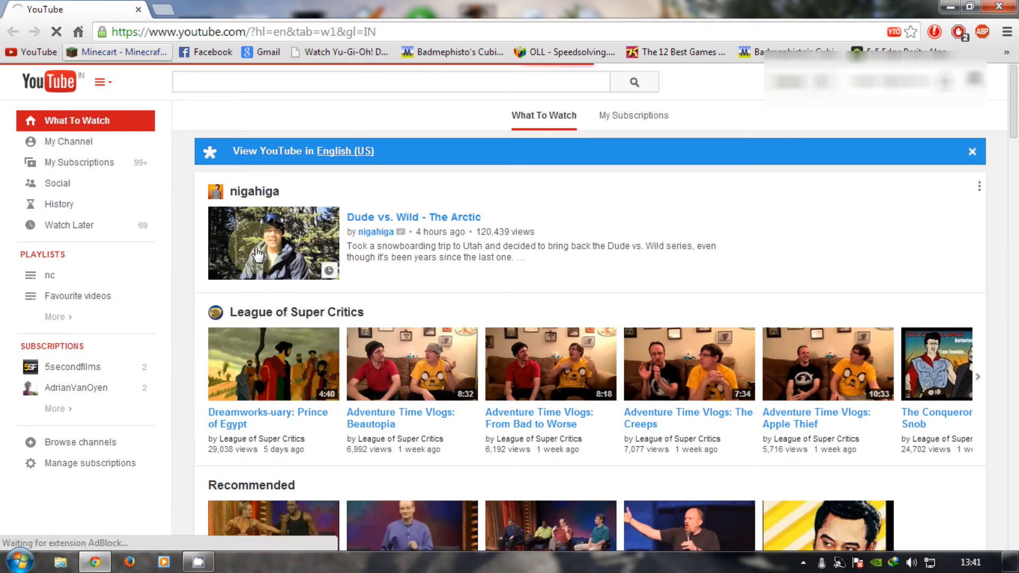
left_click(273, 242)
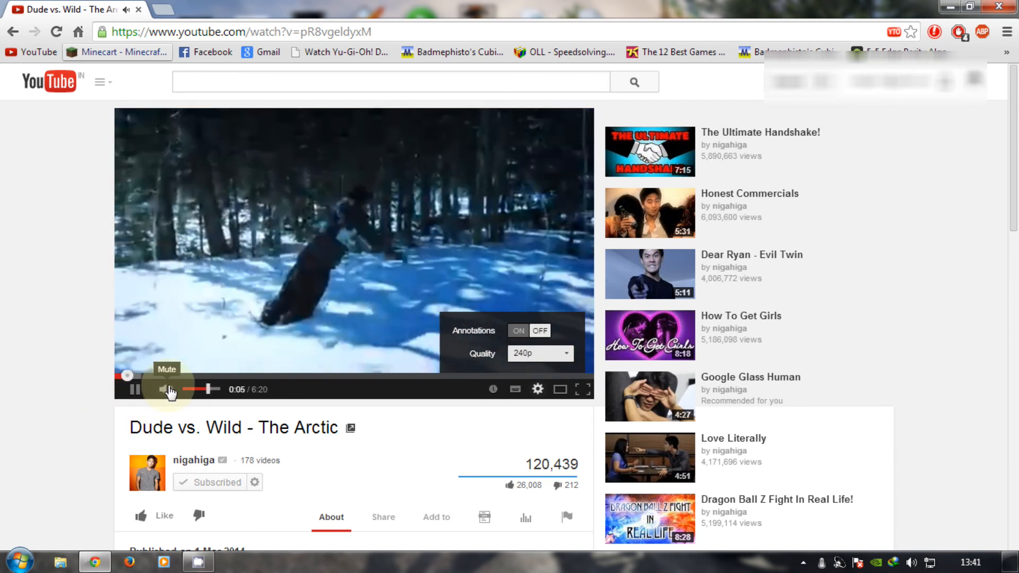
Confirm 240p quality, mute the video, and return to the YouTube home page
left_click(166, 388)
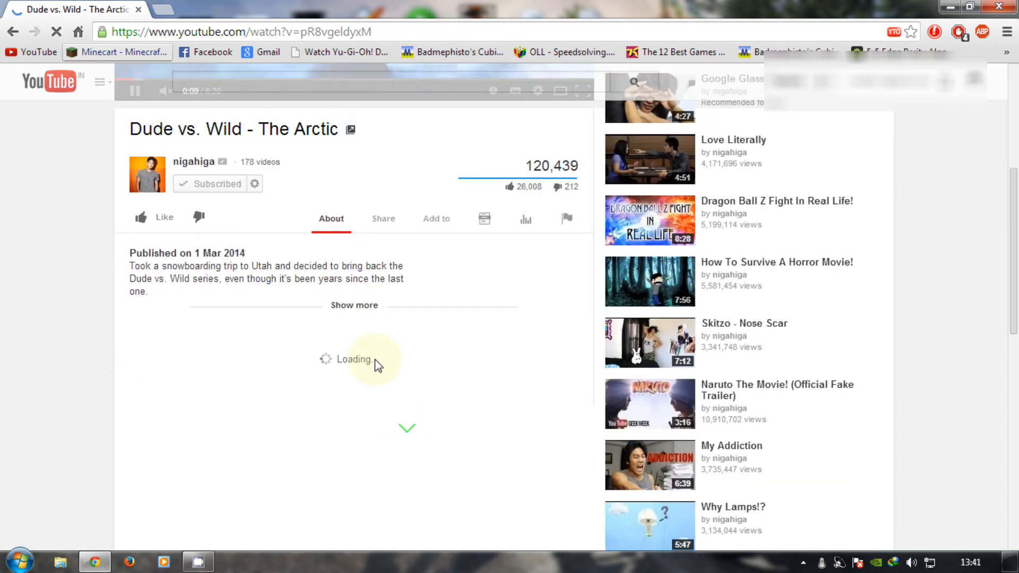
left_click(355, 305)
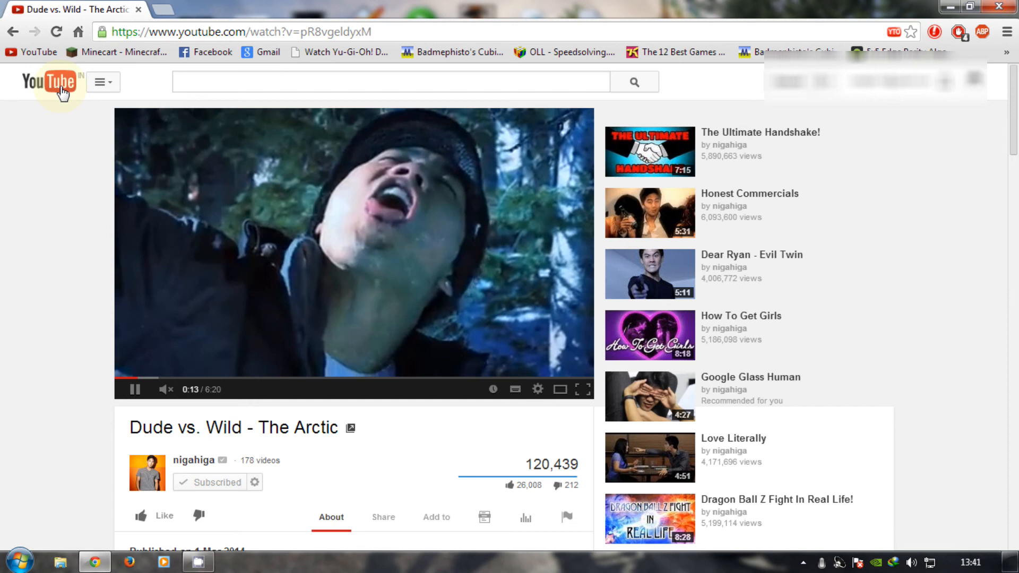
left_click(49, 83)
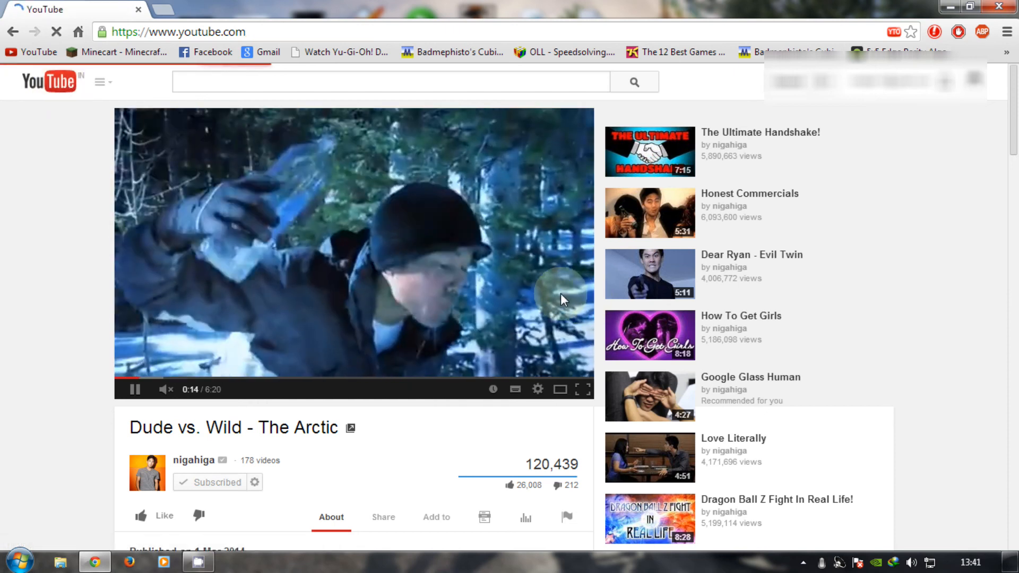